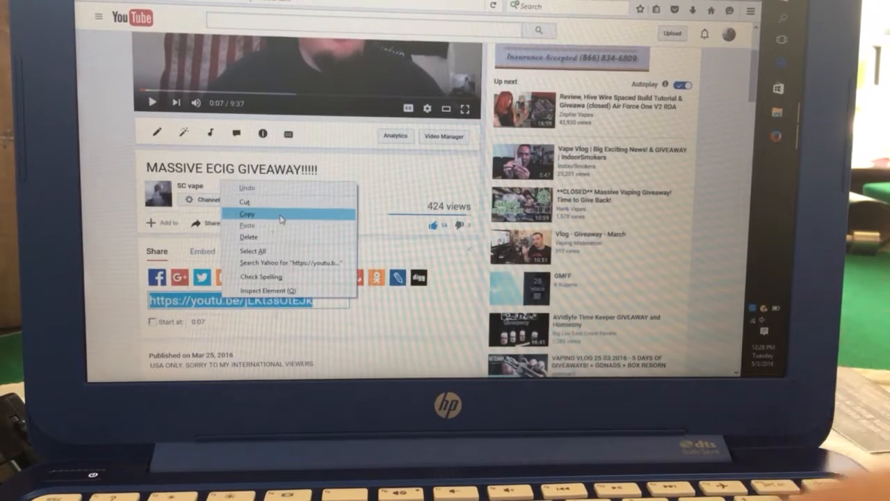
# Copy the giveaway video's youtu.be share link from the Share panel.
pyautogui.click(246, 214)
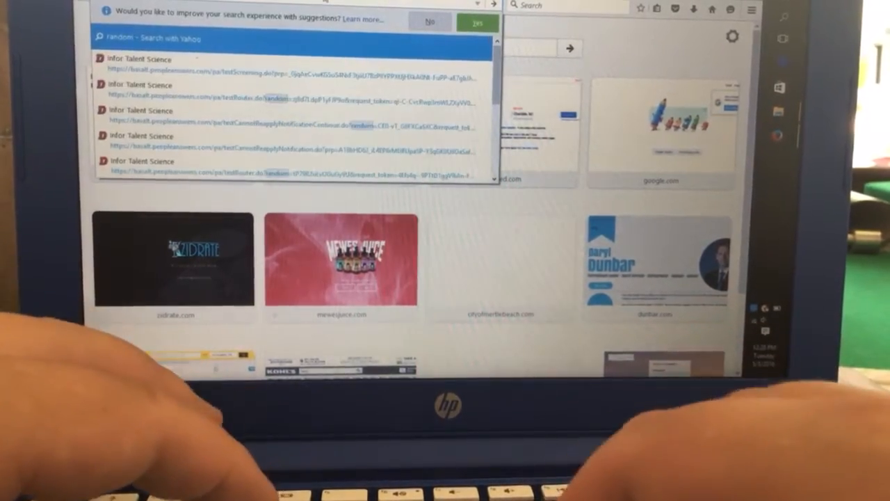
# Search Firefox for 'random youtube comment' to reach the Random Comment Picker page.
pyautogui.write('youtube')
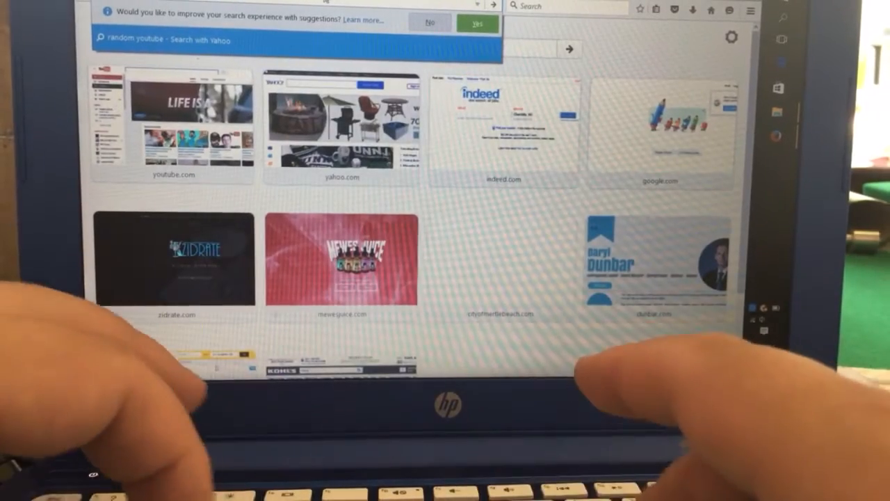
pyautogui.write('comma t')
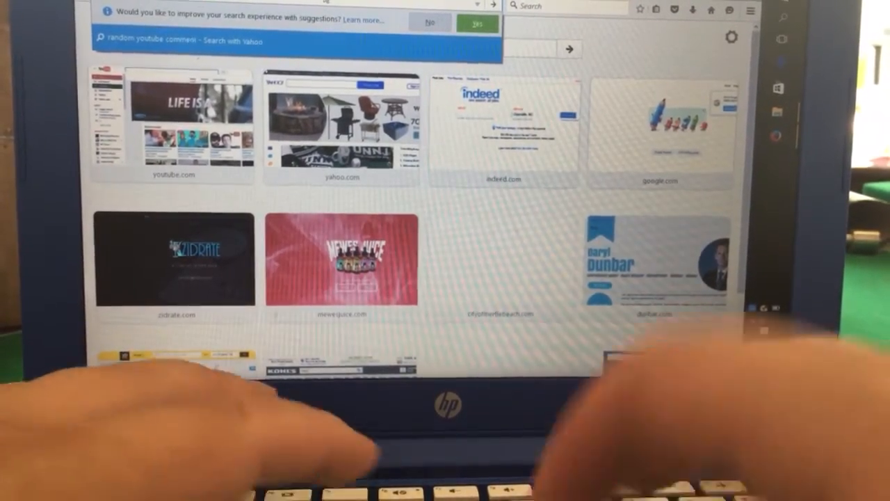
pyautogui.click(429, 22)
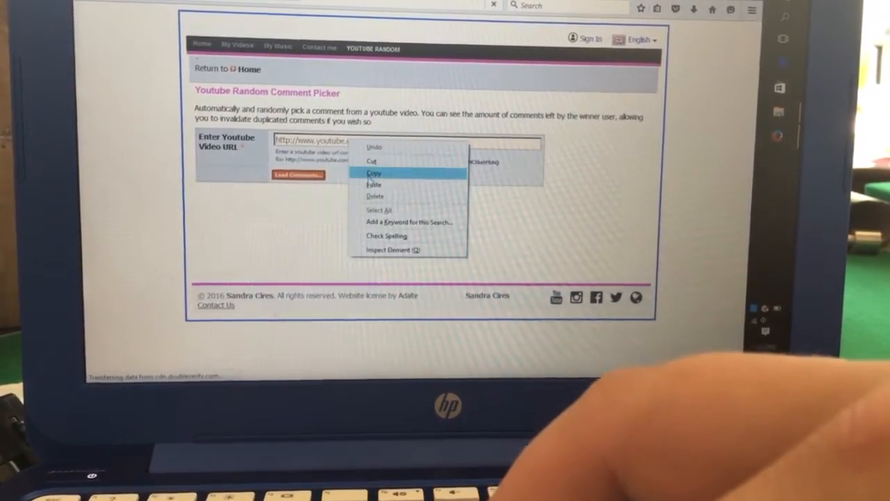
# Paste the video link into the URL box and load its 65 comment threads.
pyautogui.click(374, 184)
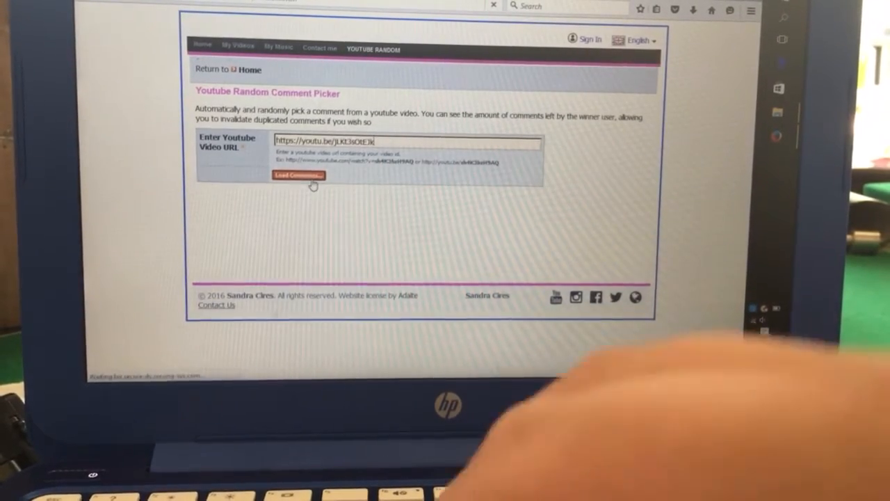
pyautogui.click(302, 175)
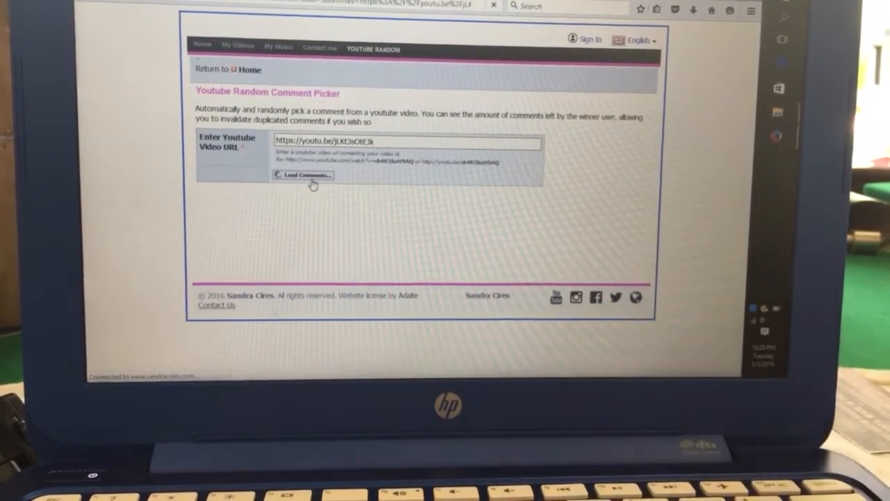
pyautogui.click(304, 175)
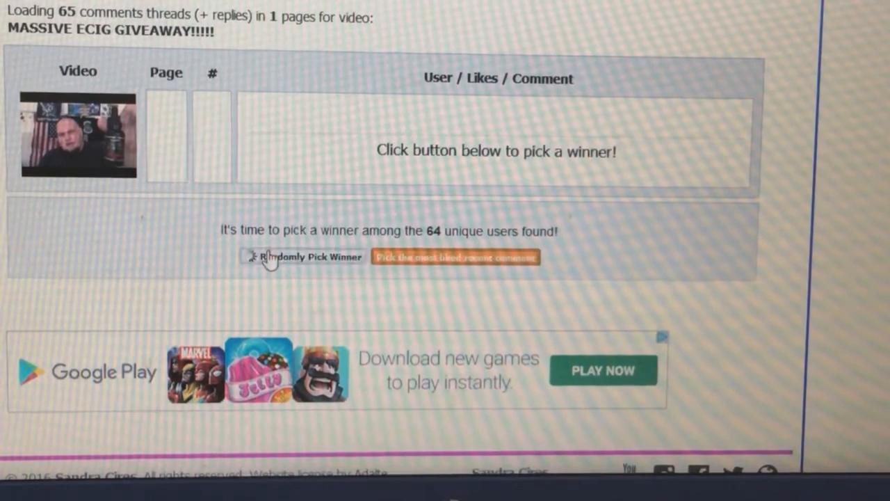
pyautogui.click(302, 257)
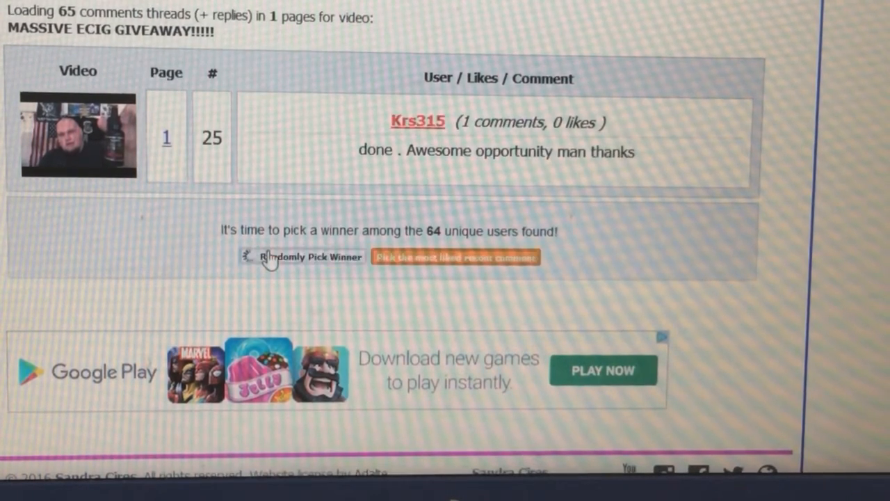
pyautogui.click(303, 256)
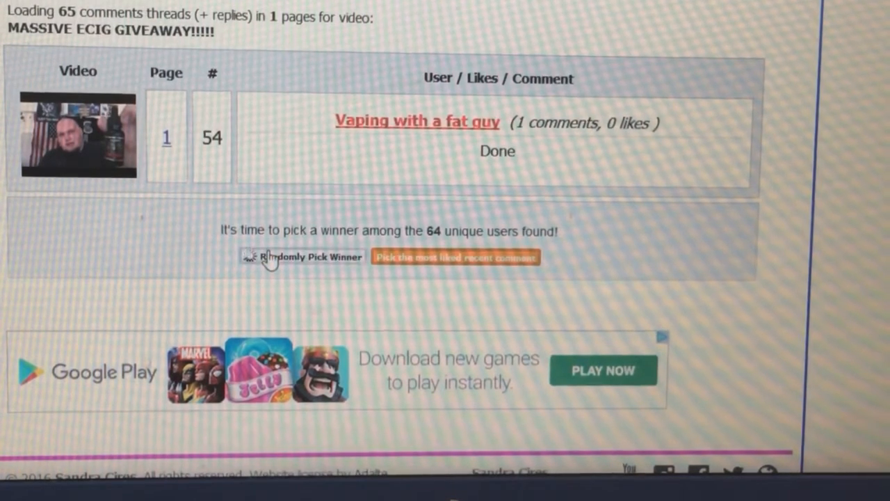
pyautogui.click(301, 256)
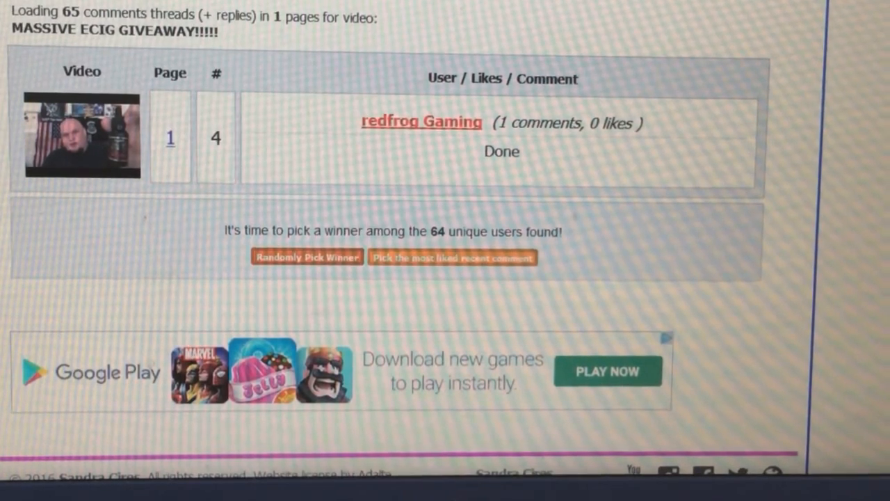
pyautogui.moveTo(847, 260)
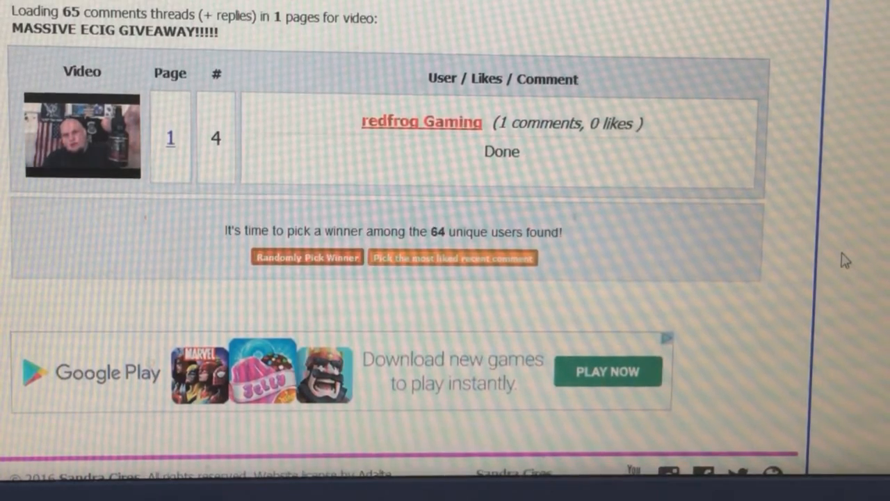
pyautogui.moveTo(795, 262)
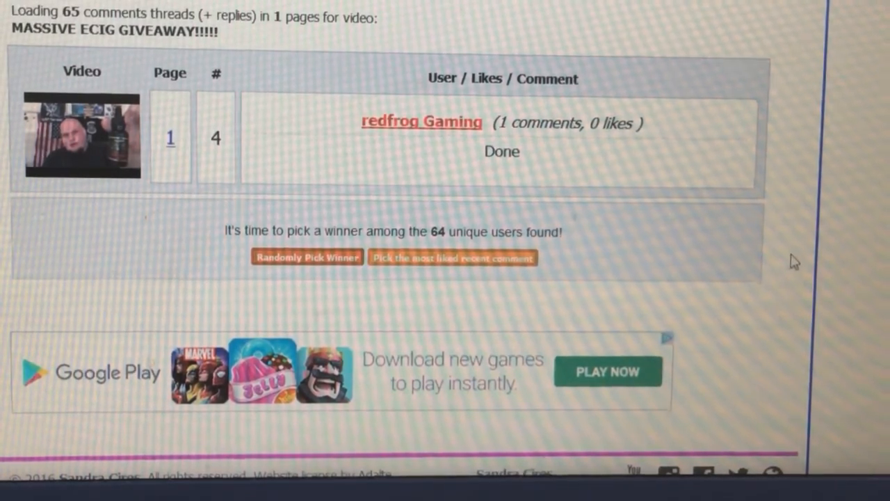
pyautogui.moveTo(647, 280)
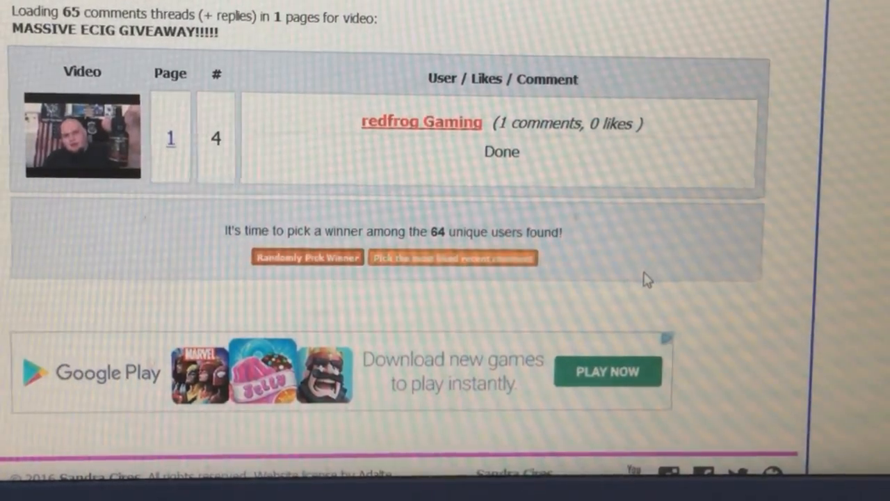
pyautogui.moveTo(336, 294)
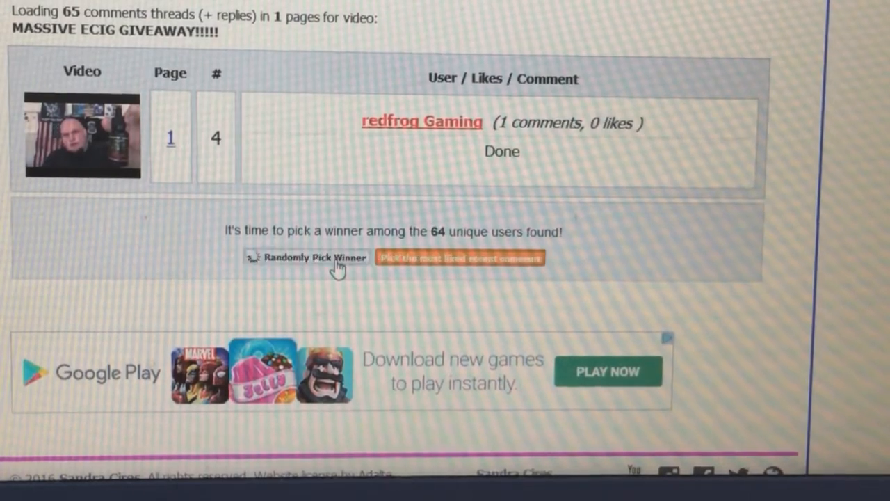
pyautogui.click(308, 257)
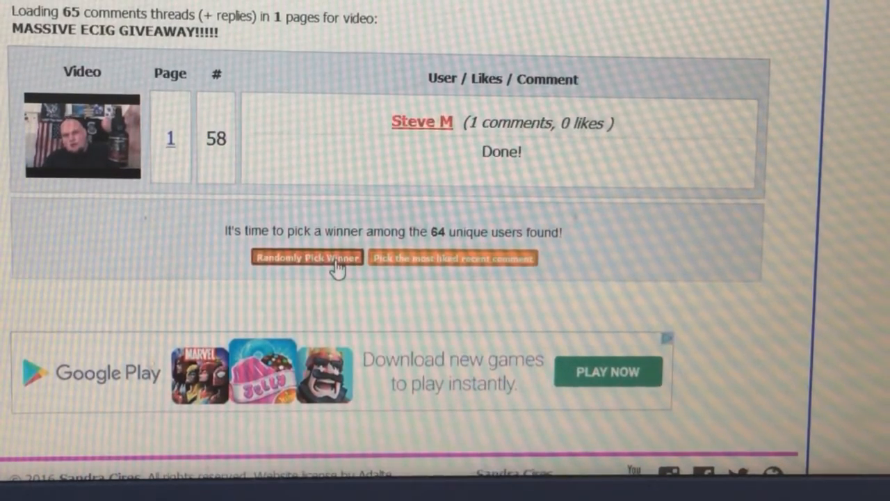